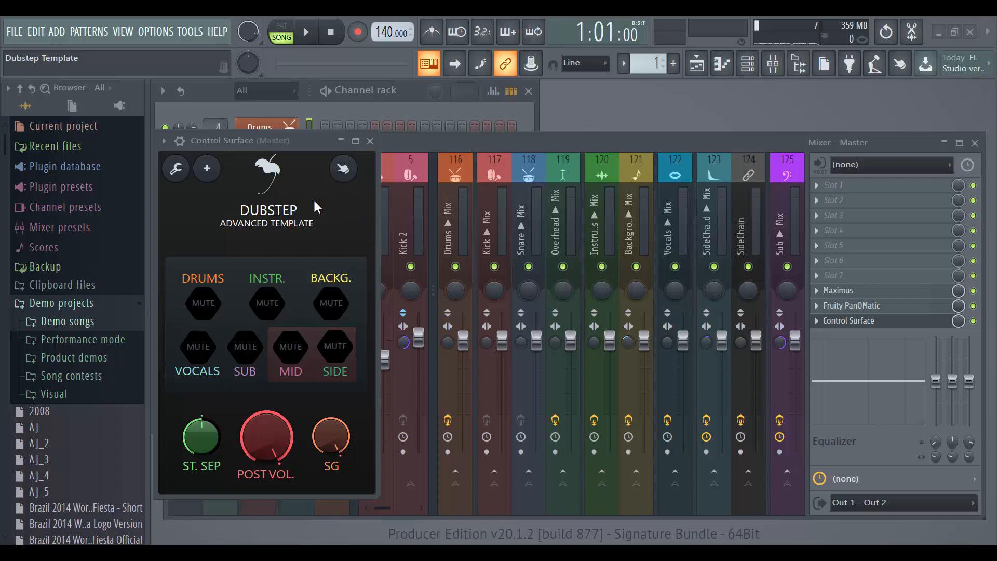
{"action": "mouse_move", "coordinate": [398, 213]}
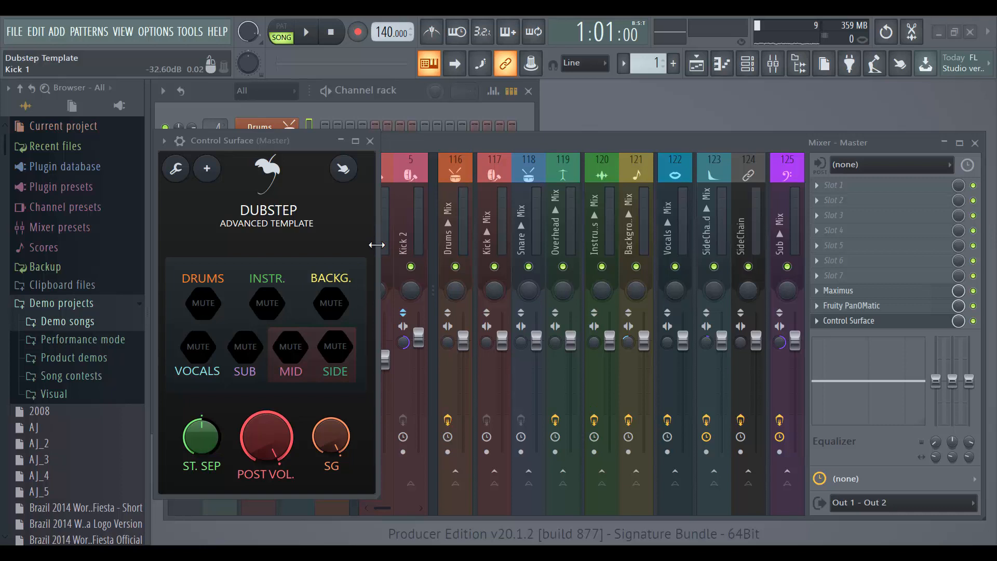
{"action": "mouse_move", "coordinate": [347, 217]}
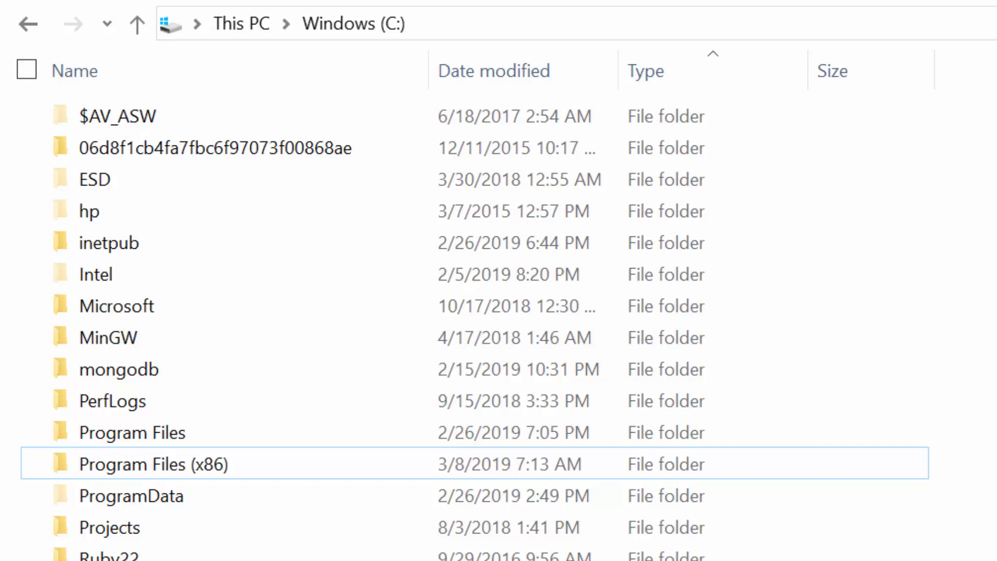
Step: Navigate to Program Files (x86) > Image-Line > Shared > Start to reach the FL Studio shortcuts
{"action": "left_click", "coordinate": [353, 24]}
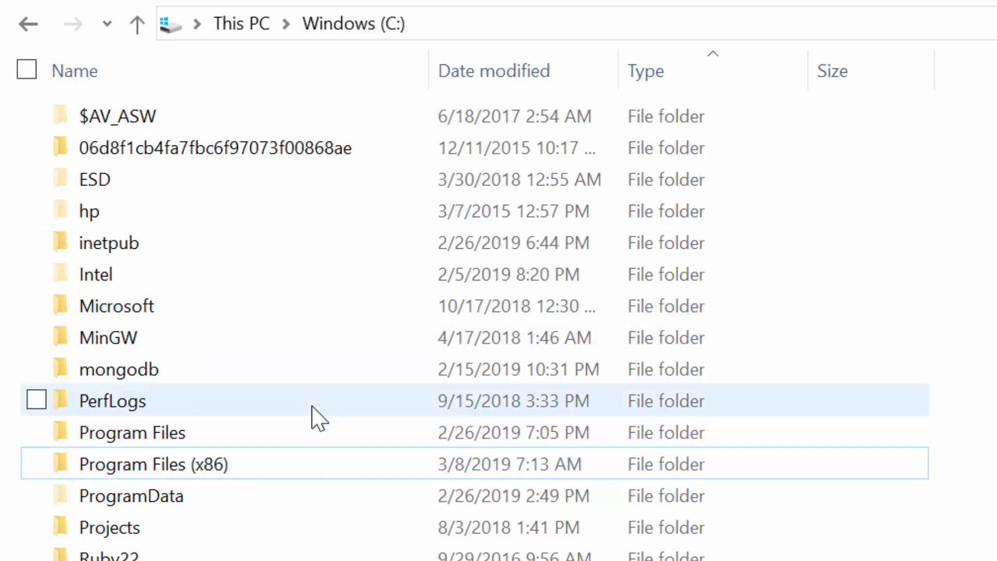
{"action": "double_click", "coordinate": [152, 464]}
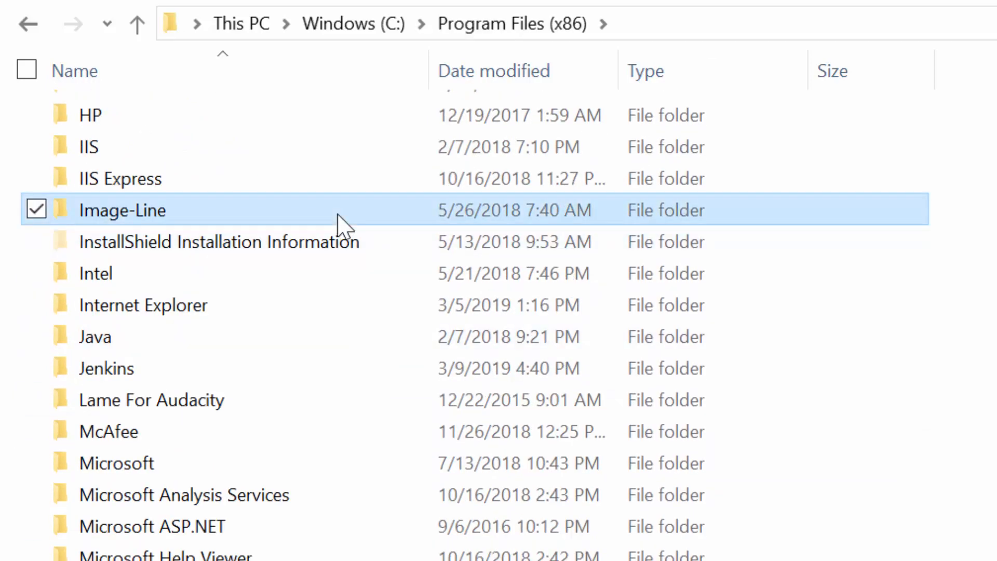
{"action": "double_click", "coordinate": [122, 209]}
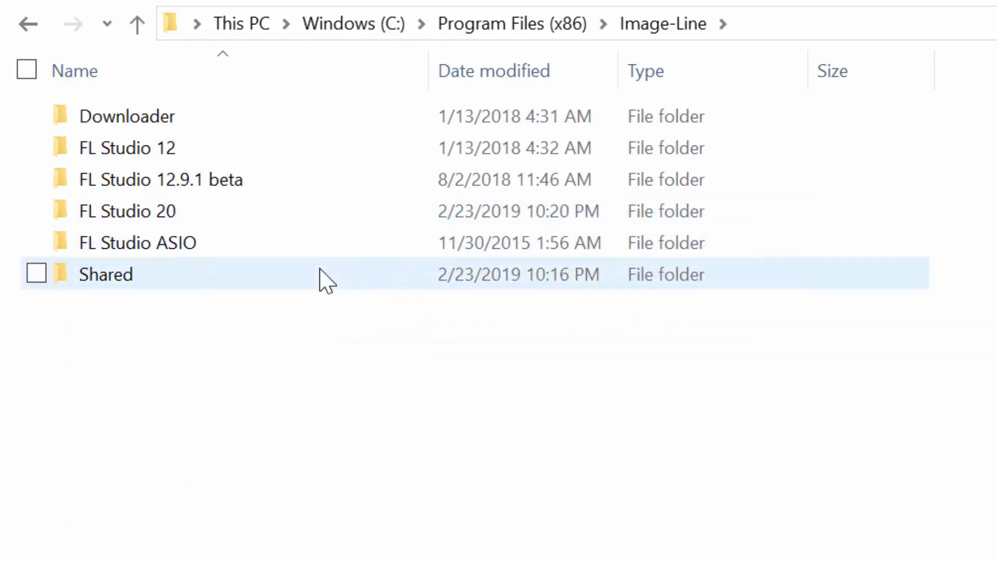
{"action": "double_click", "coordinate": [106, 273]}
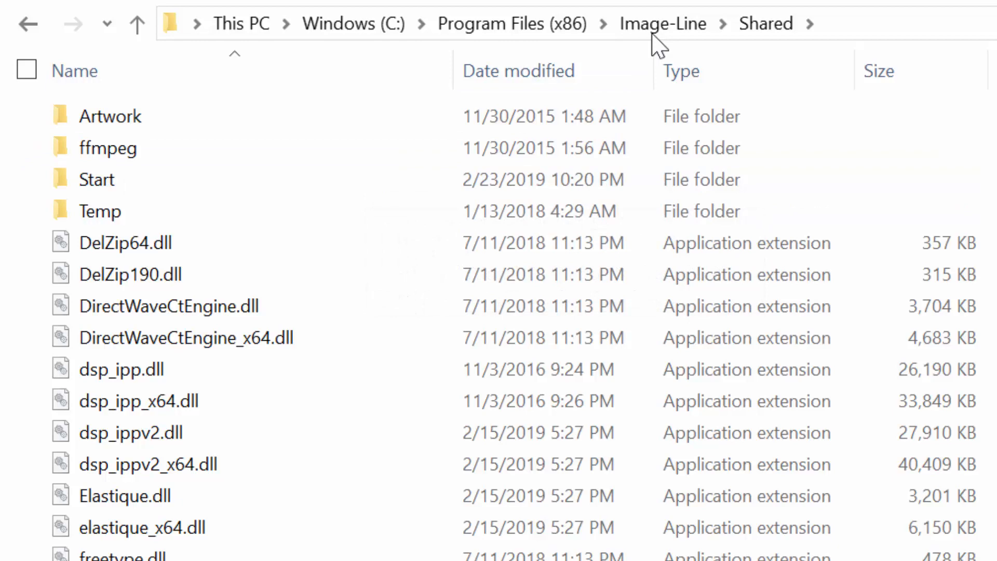
{"action": "left_click", "coordinate": [96, 180]}
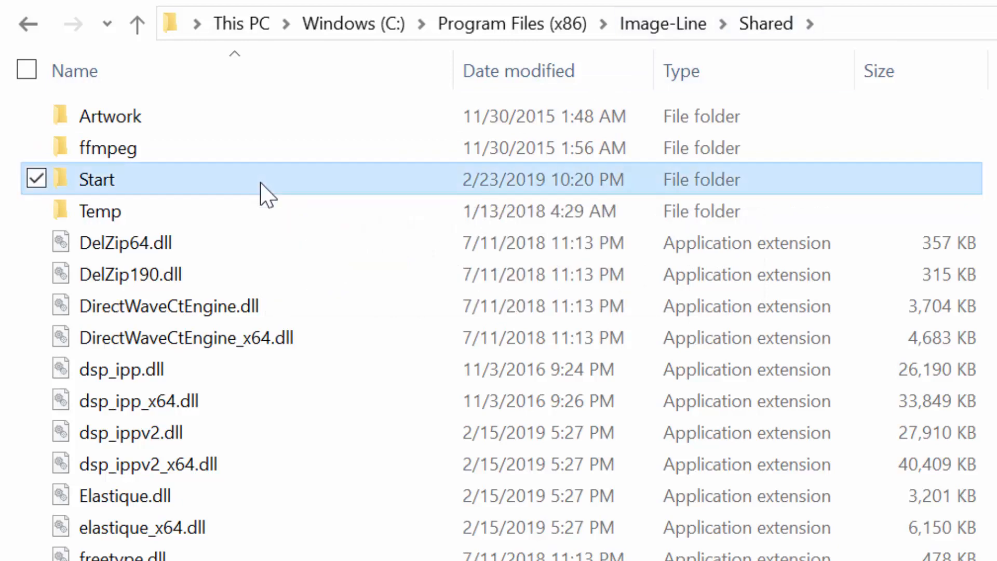
{"action": "double_click", "coordinate": [95, 179]}
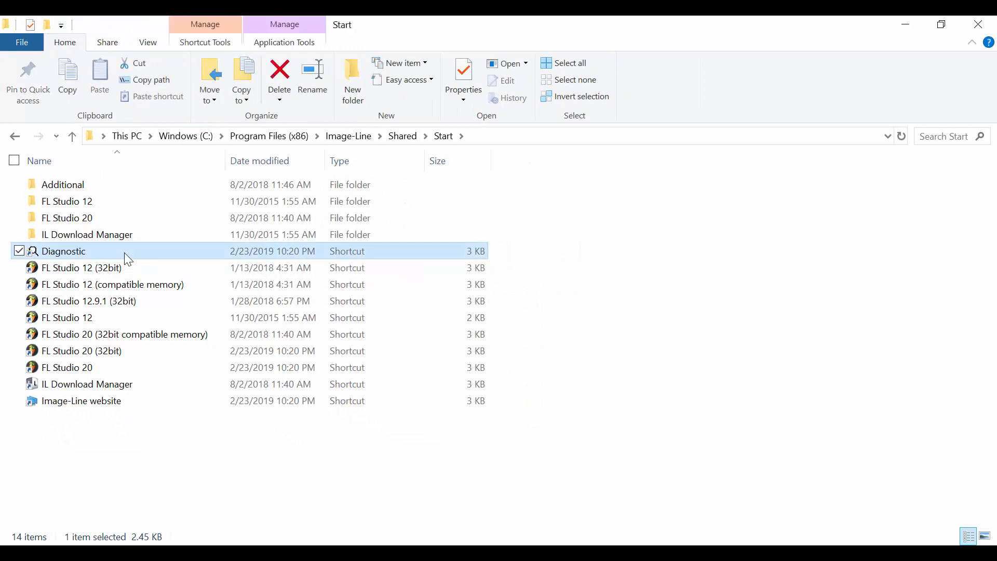
Step: Launch Diagnostic and run Reset FL Studio settings, confirming the personal settings reset
{"action": "double_click", "coordinate": [64, 251]}
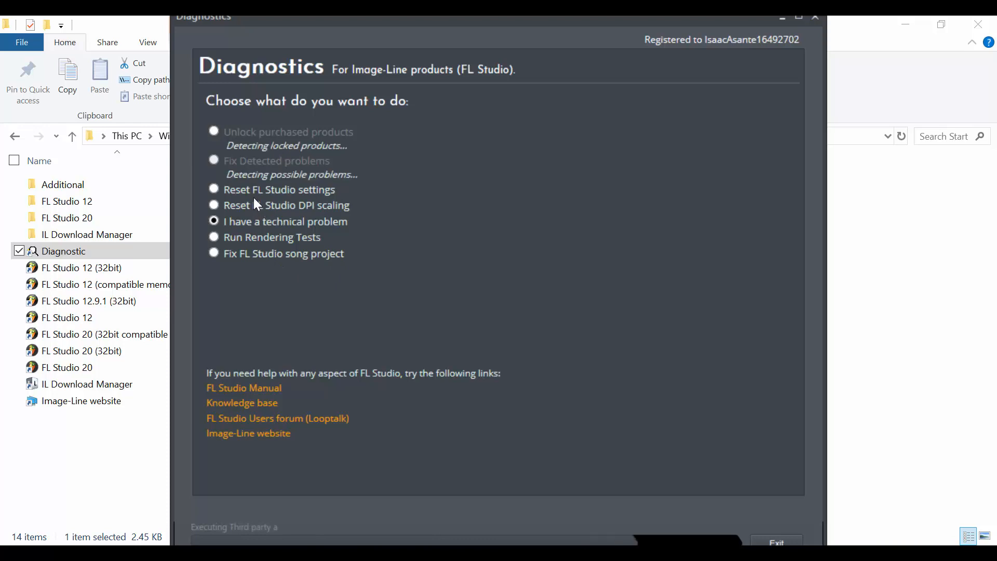
{"action": "left_click", "coordinate": [214, 189]}
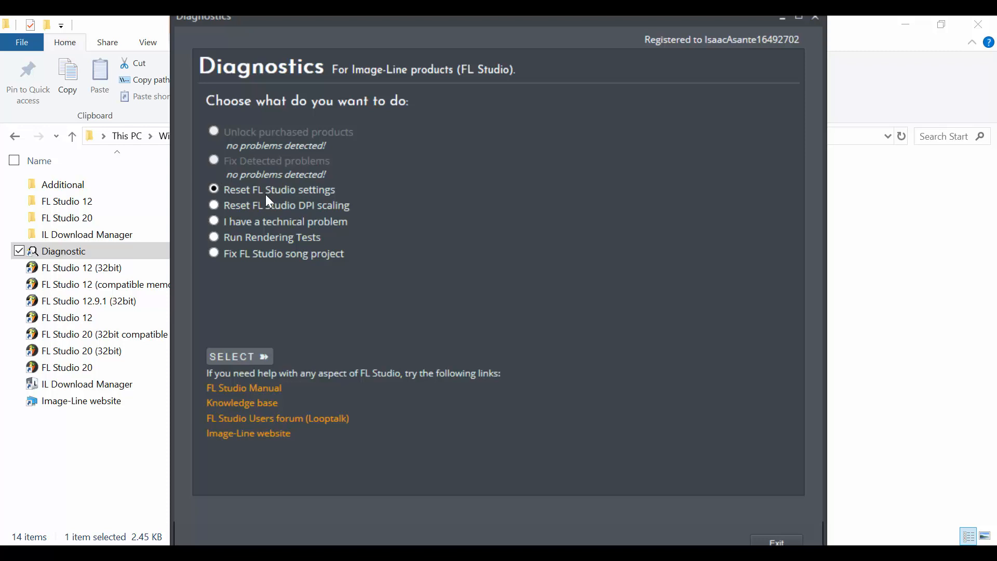
{"action": "left_click", "coordinate": [239, 356]}
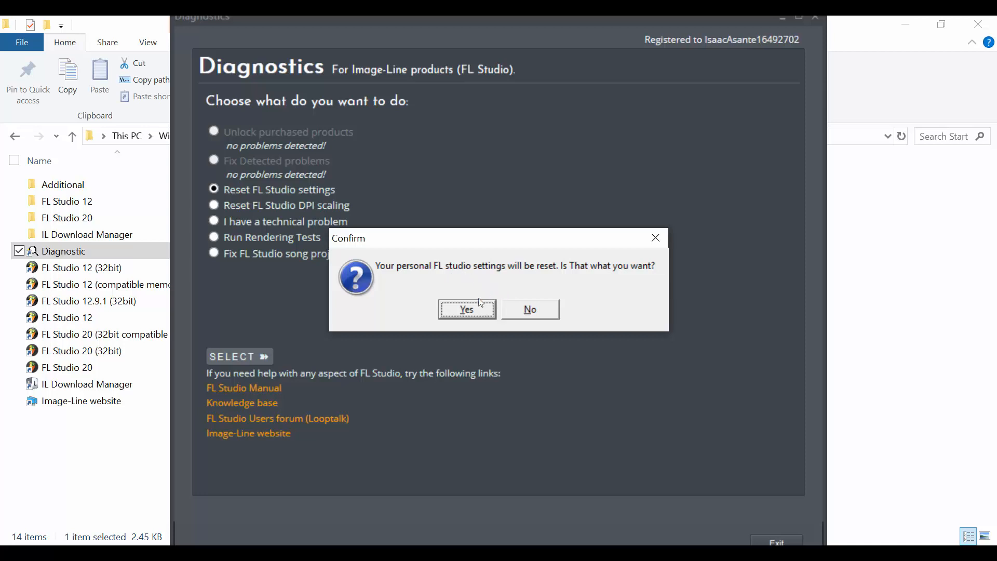
{"action": "left_click", "coordinate": [467, 310]}
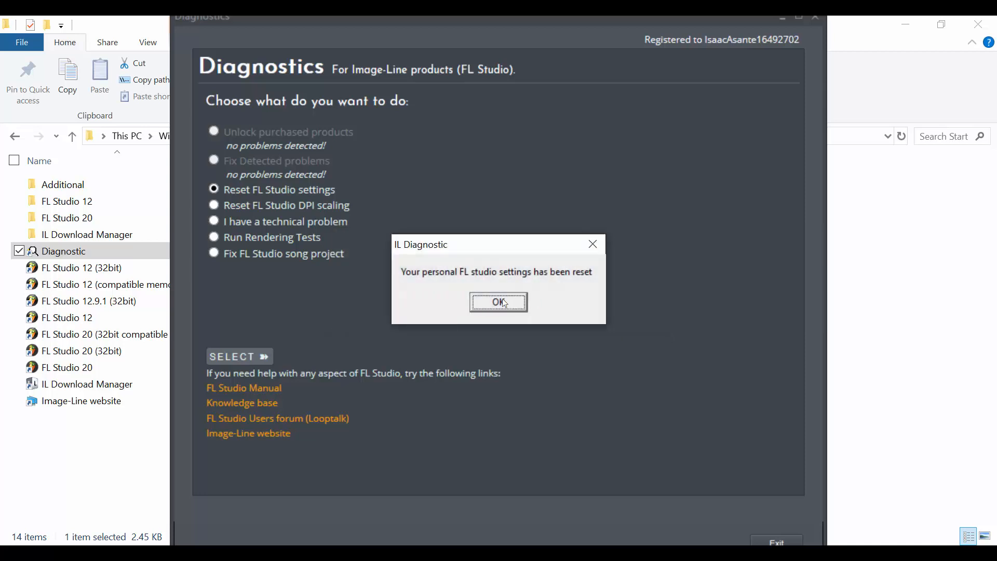
{"action": "left_click", "coordinate": [498, 301]}
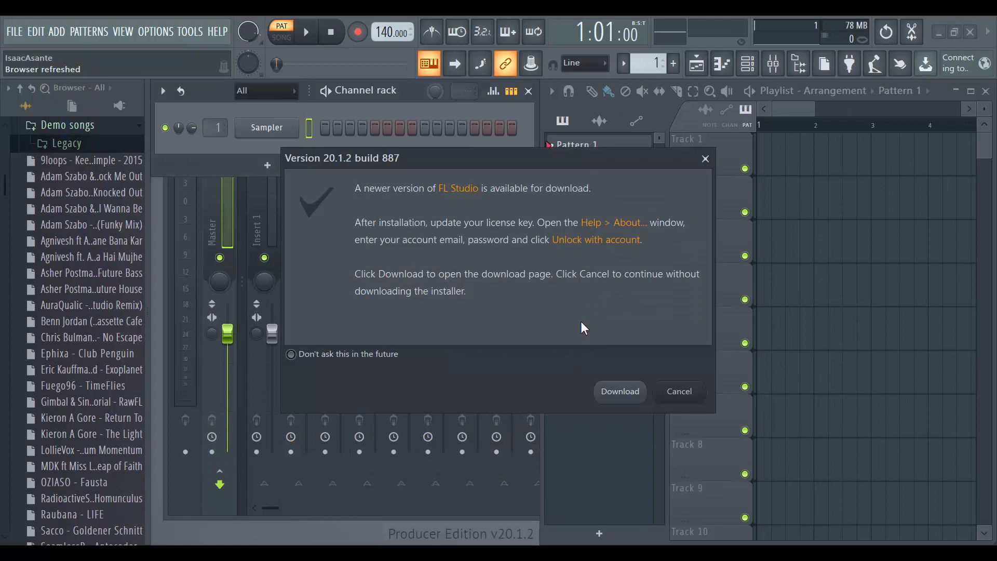
{"action": "mouse_move", "coordinate": [507, 294]}
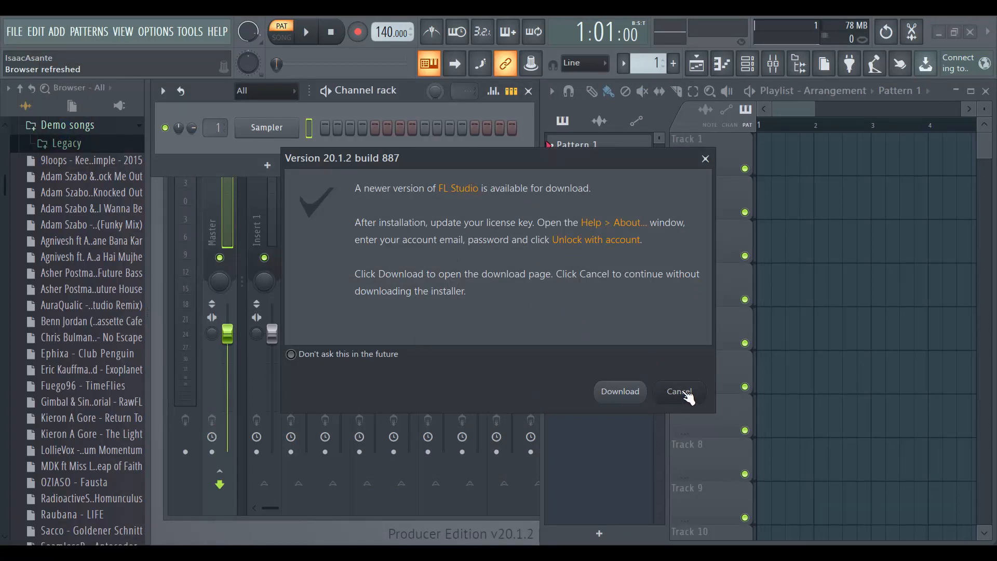
Step: Dismiss the new-version notice with Cancel and acknowledge the trial plugin warning
{"action": "left_click", "coordinate": [678, 392]}
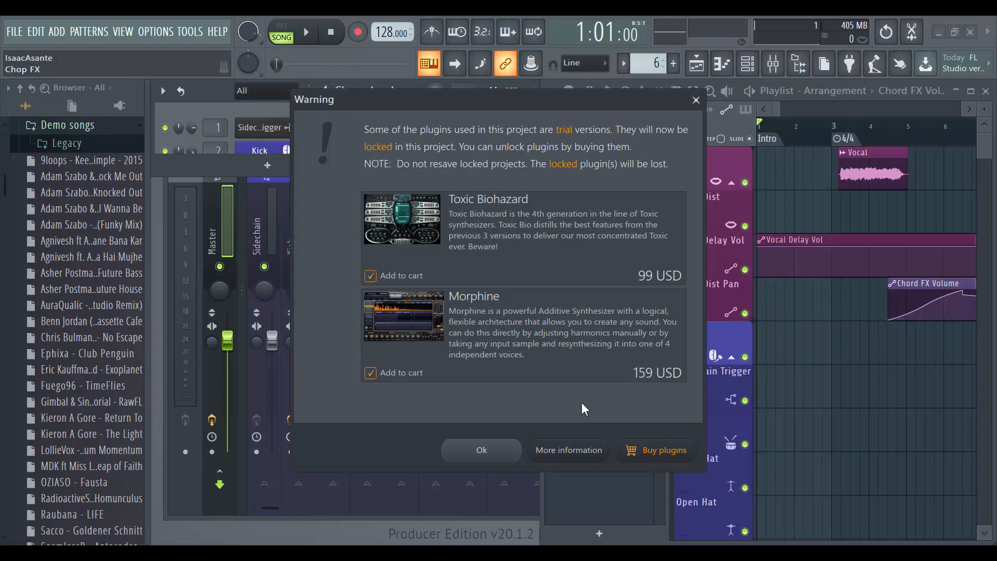
{"action": "mouse_move", "coordinate": [560, 438]}
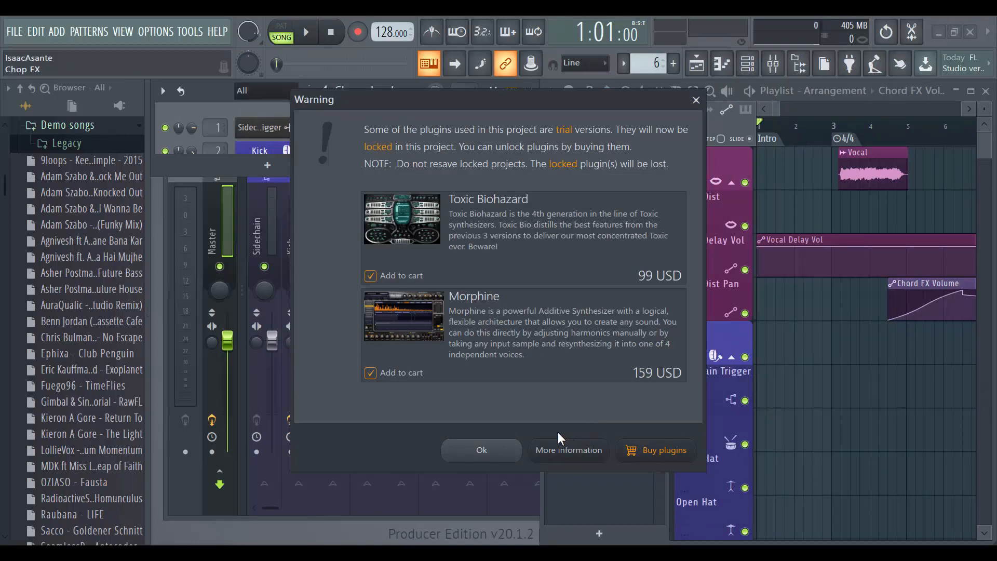
{"action": "mouse_move", "coordinate": [586, 356]}
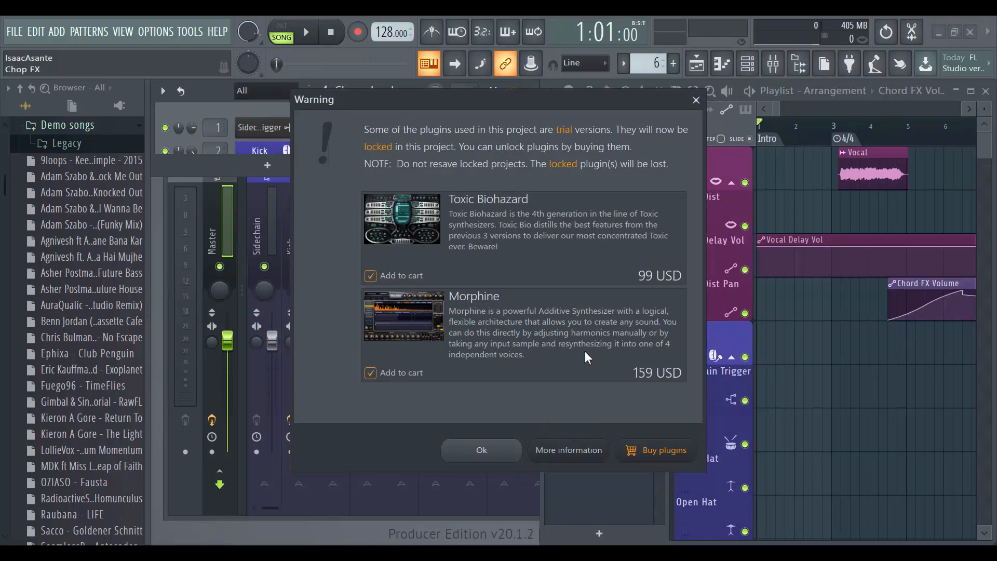
{"action": "mouse_move", "coordinate": [426, 322]}
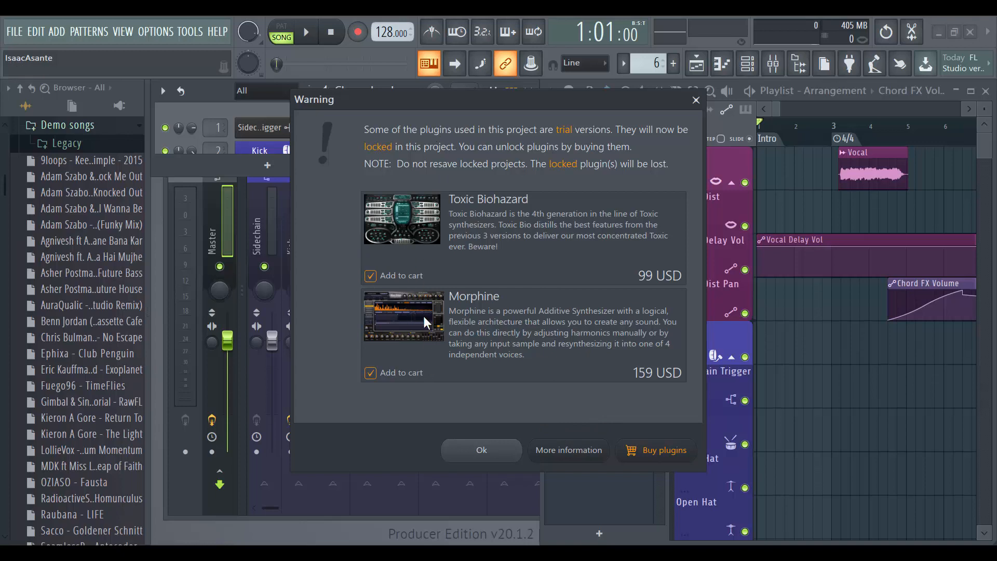
{"action": "mouse_move", "coordinate": [457, 407]}
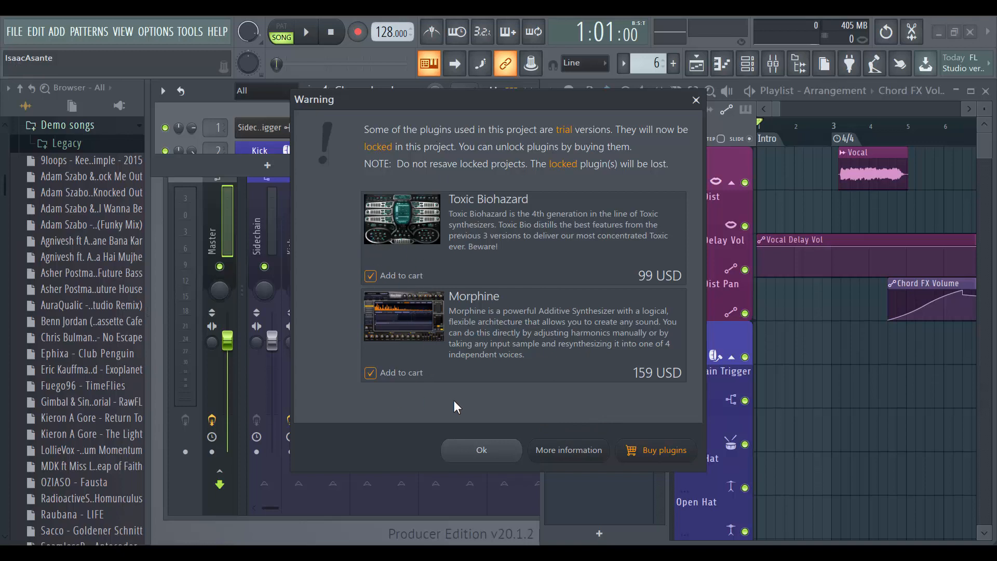
{"action": "mouse_move", "coordinate": [499, 452]}
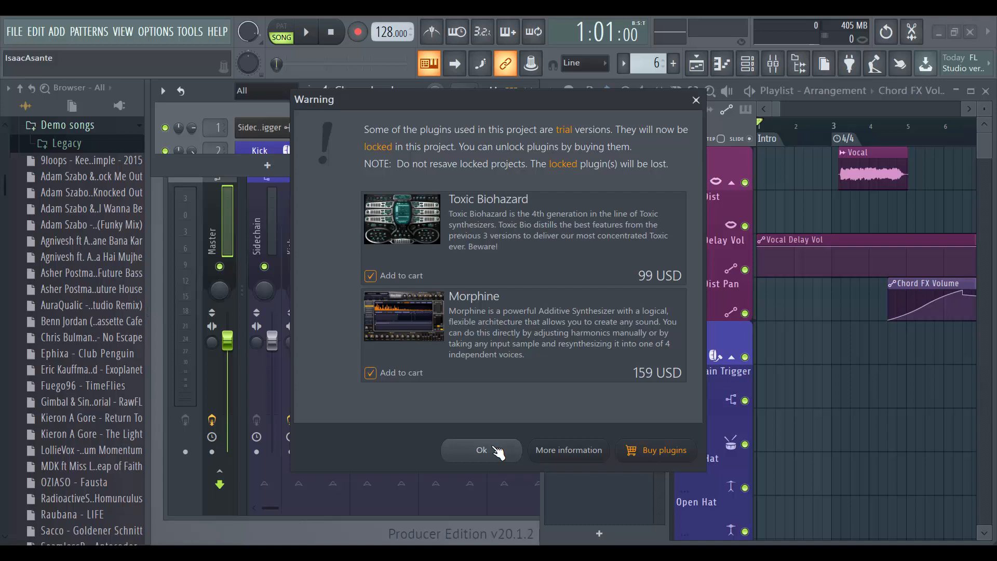
{"action": "left_click", "coordinate": [481, 450]}
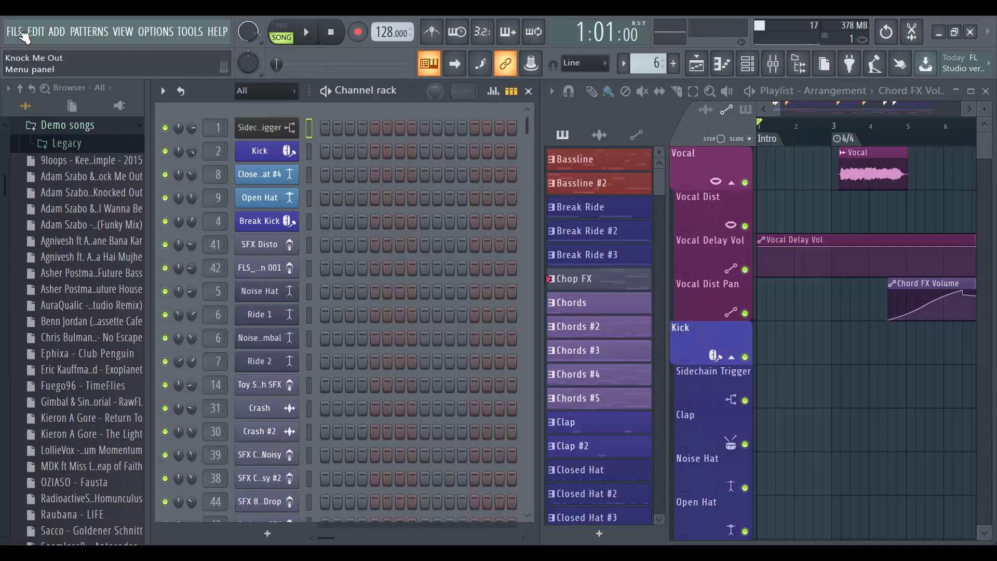
Step: Browse the FILE menu's New from template > Minimal project templates
{"action": "left_click", "coordinate": [16, 32]}
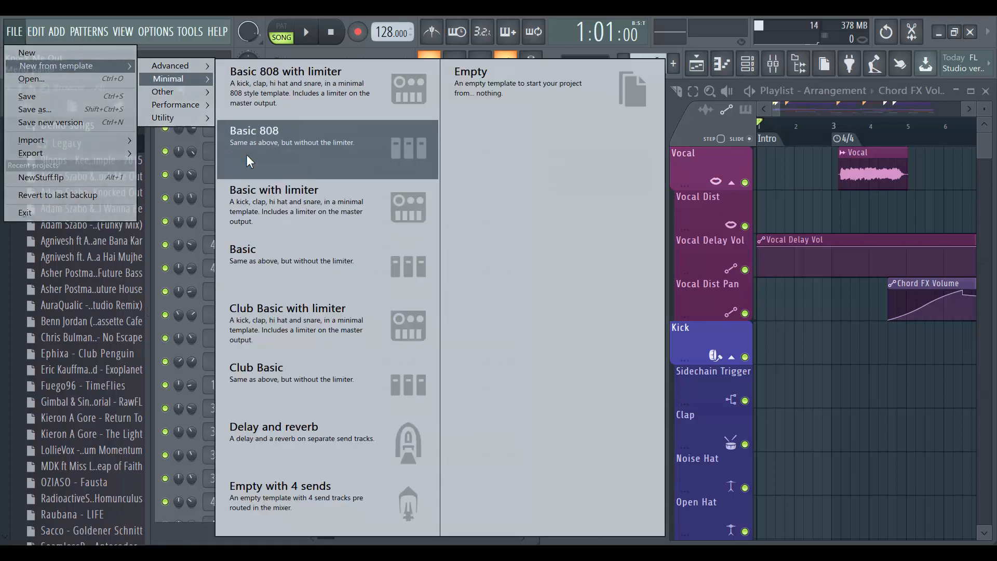
{"action": "left_click", "coordinate": [171, 64]}
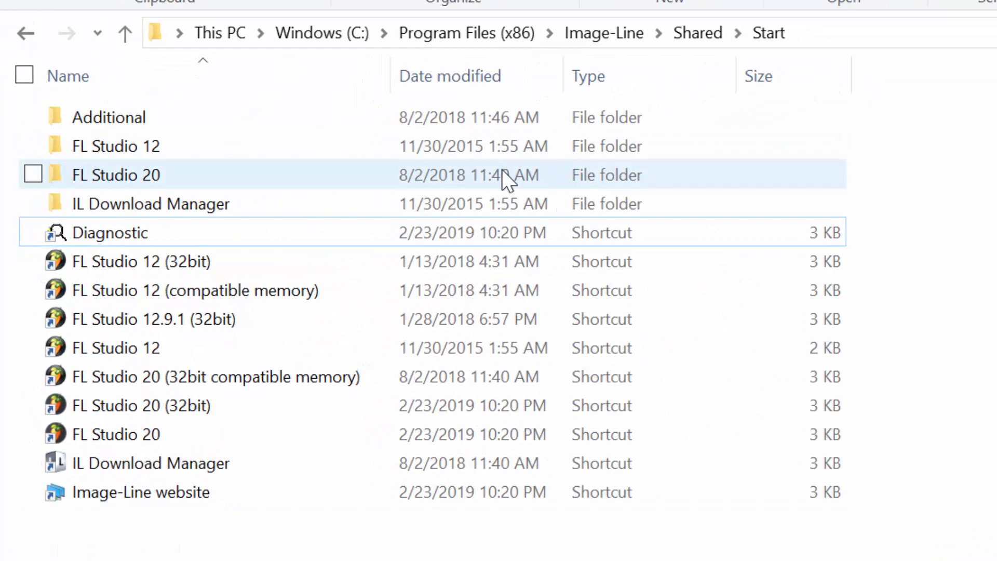
{"action": "mouse_move", "coordinate": [492, 181]}
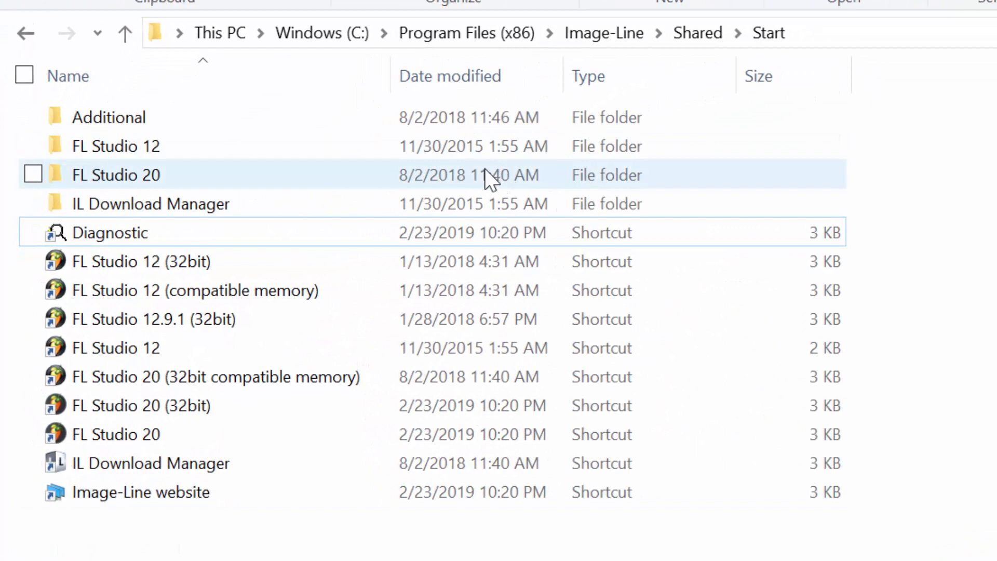
Step: Run the Reset settings shortcut in the FL Studio 20 folder and confirm with Yes
{"action": "double_click", "coordinate": [115, 175]}
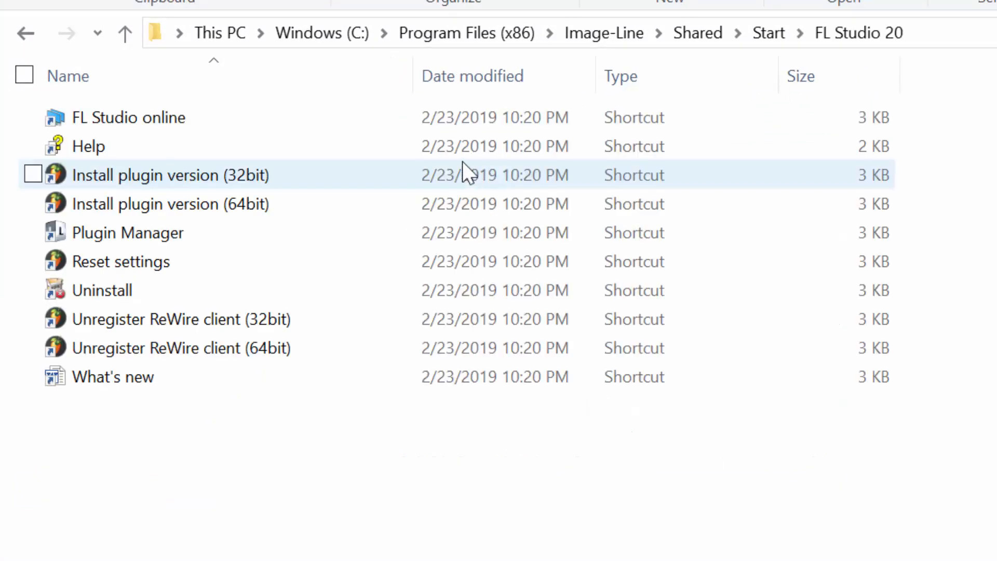
{"action": "left_click", "coordinate": [121, 262]}
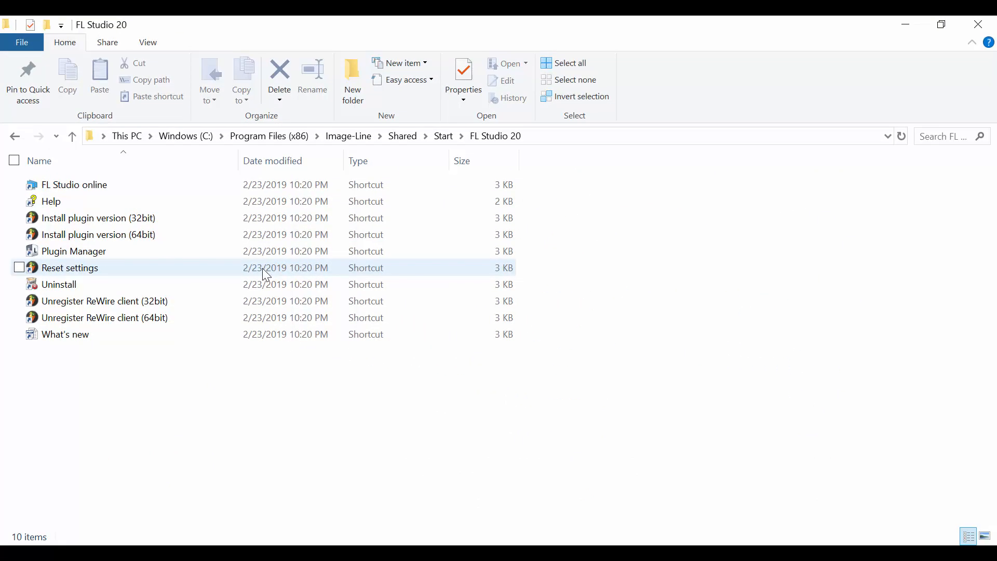
{"action": "double_click", "coordinate": [70, 268]}
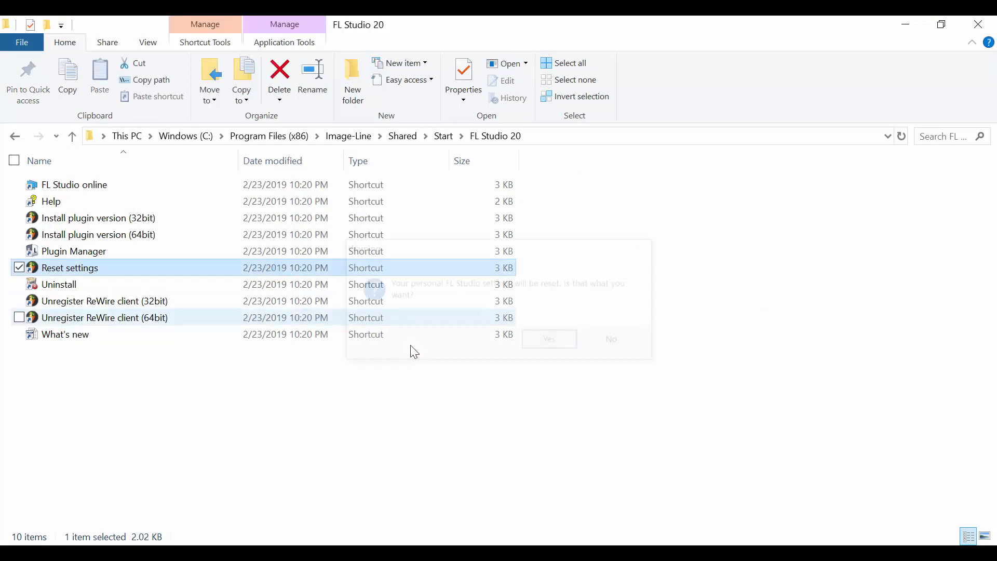
{"action": "double_click", "coordinate": [70, 267]}
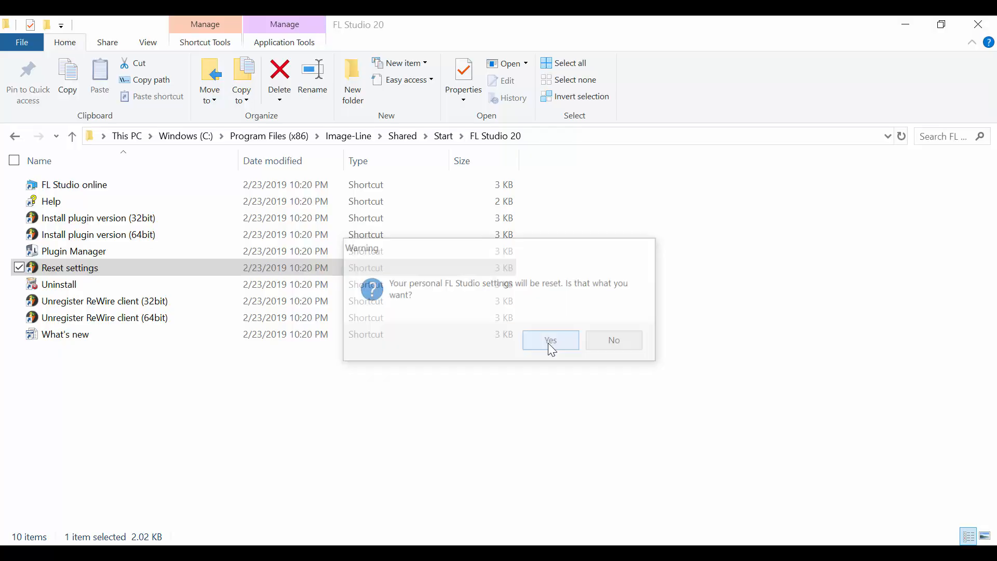
{"action": "left_click", "coordinate": [550, 339]}
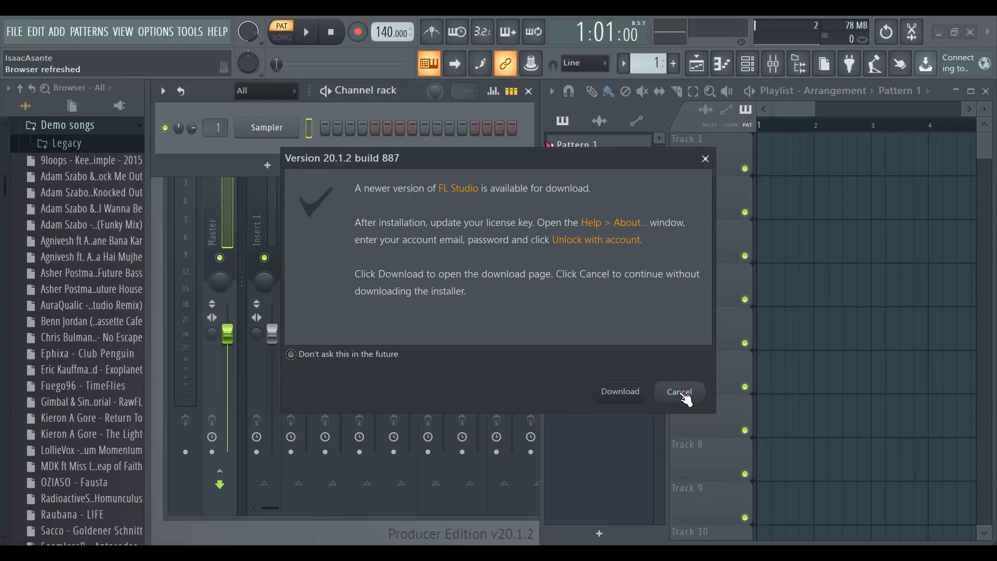
Step: Cancel the new-version notice so the Knock Me Out demo song loads
{"action": "left_click", "coordinate": [678, 392]}
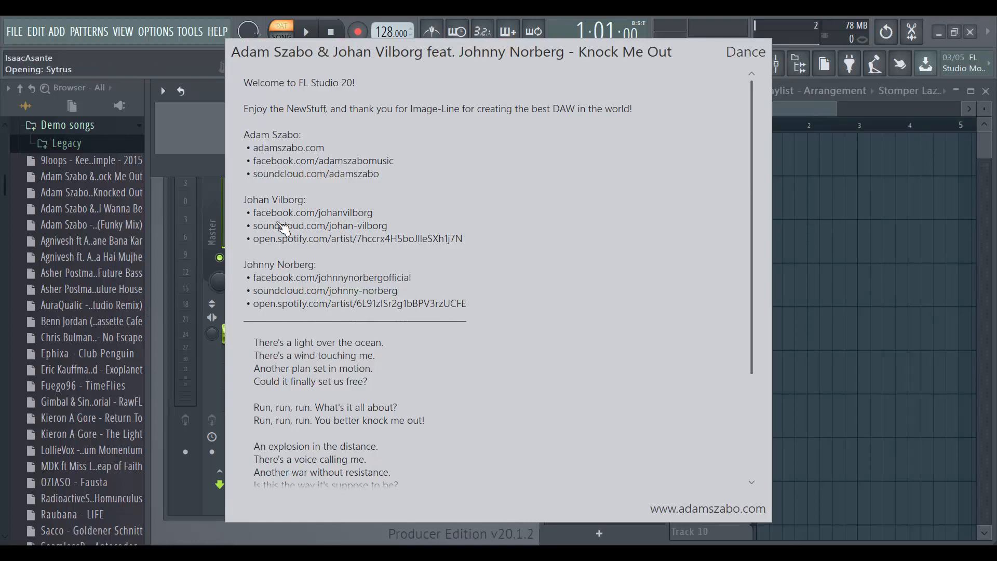